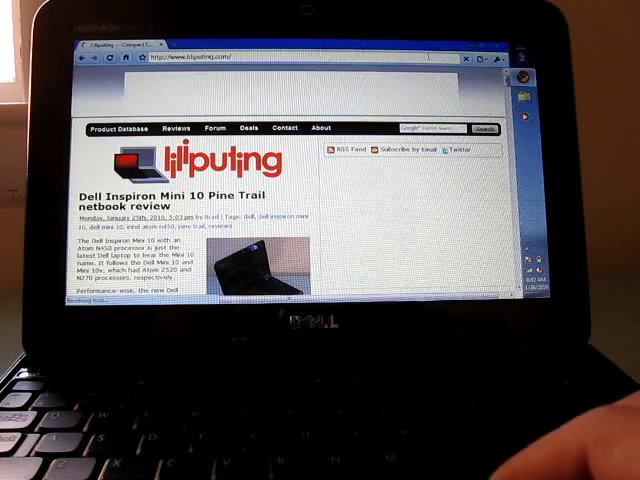
scroll(down, 3)
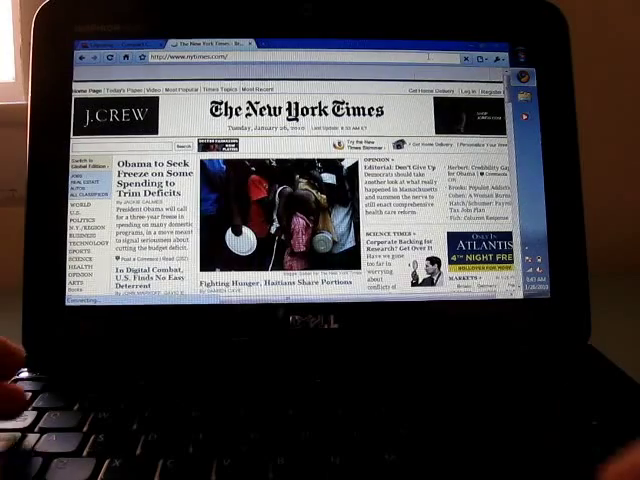
text(youtube)
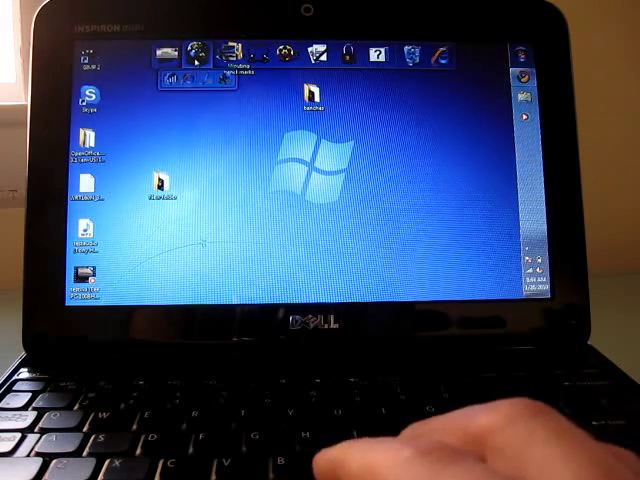
mouse_move(182, 78)
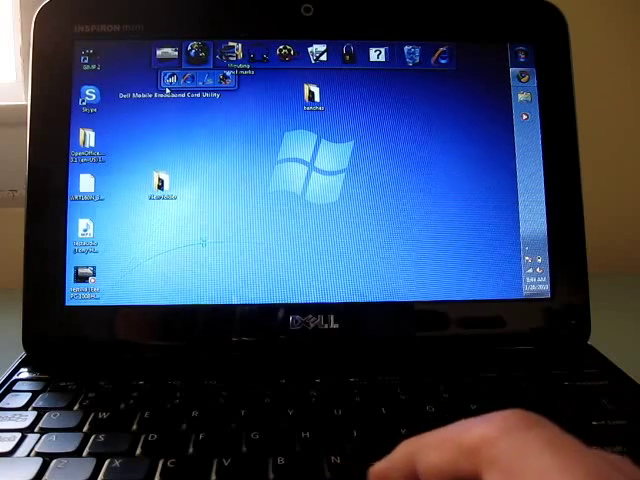